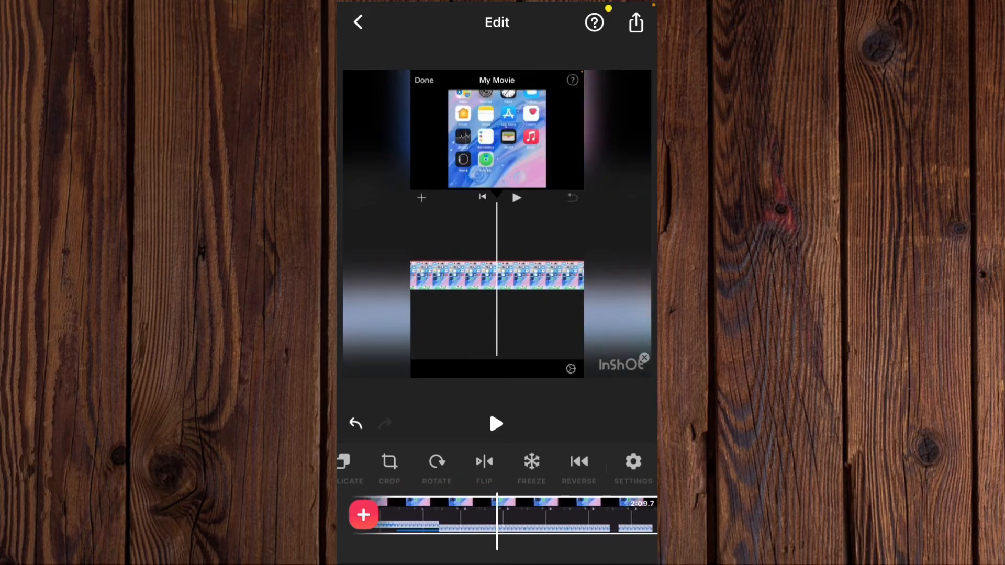
- Apply Reverse to the roughly 2:09 iMovie screen-recording clip so it plays end to start
click(517, 197)
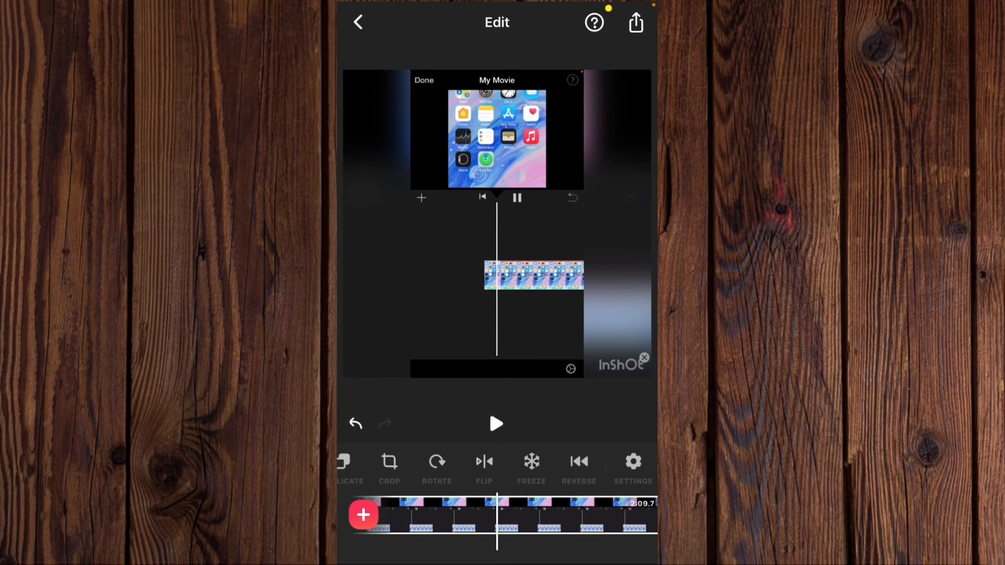